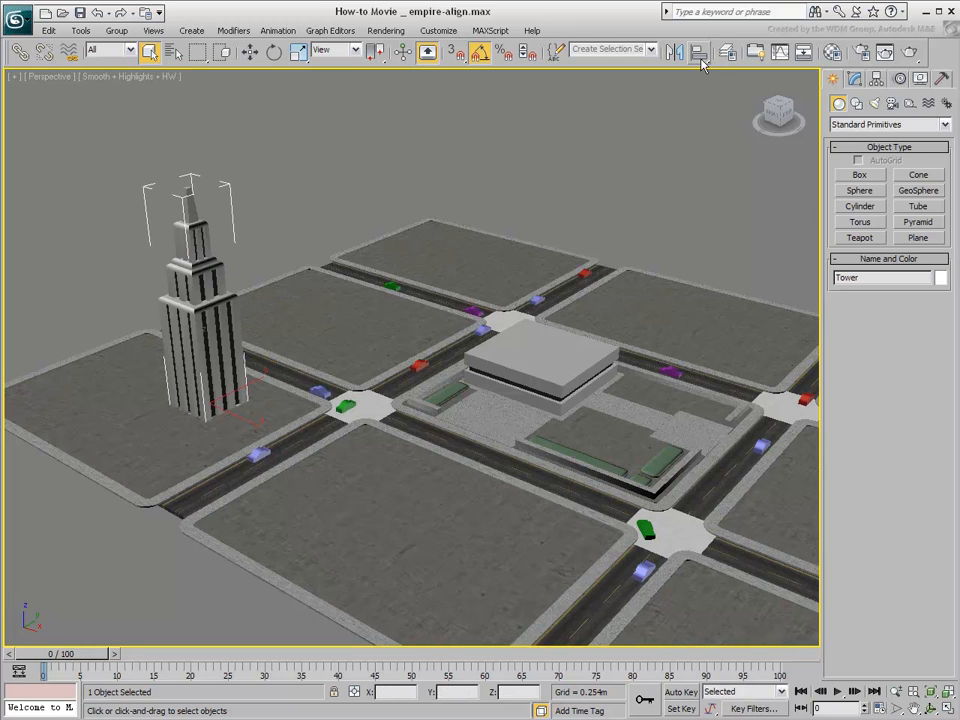
# - Align the Tower to the Base in X Position, Center to Center
pyautogui.click(700, 52)
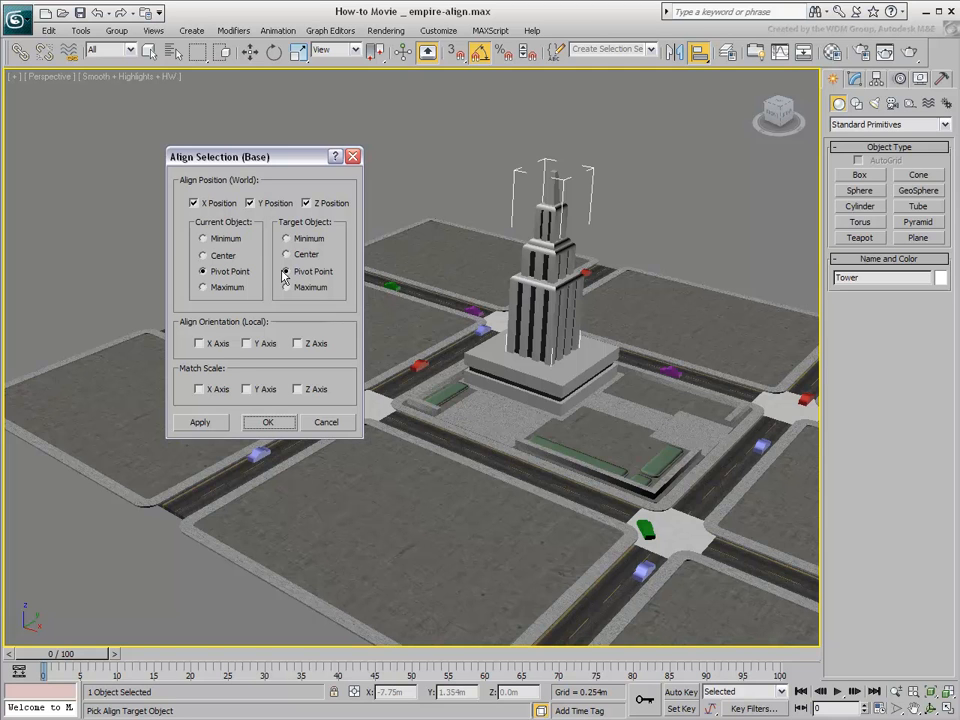
pyautogui.click(204, 256)
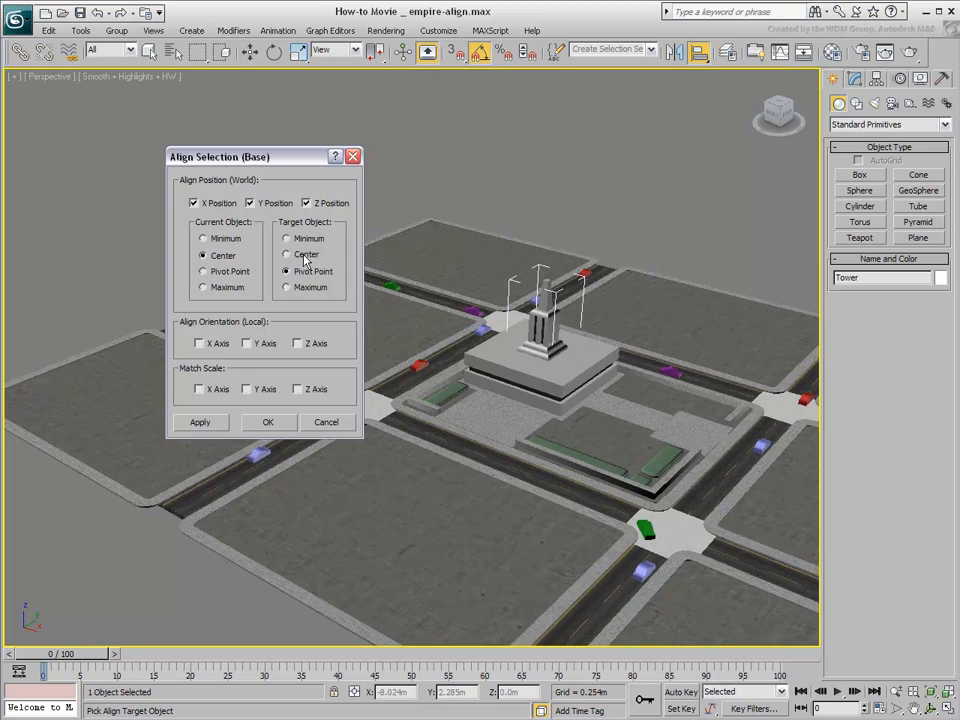
pyautogui.click(288, 254)
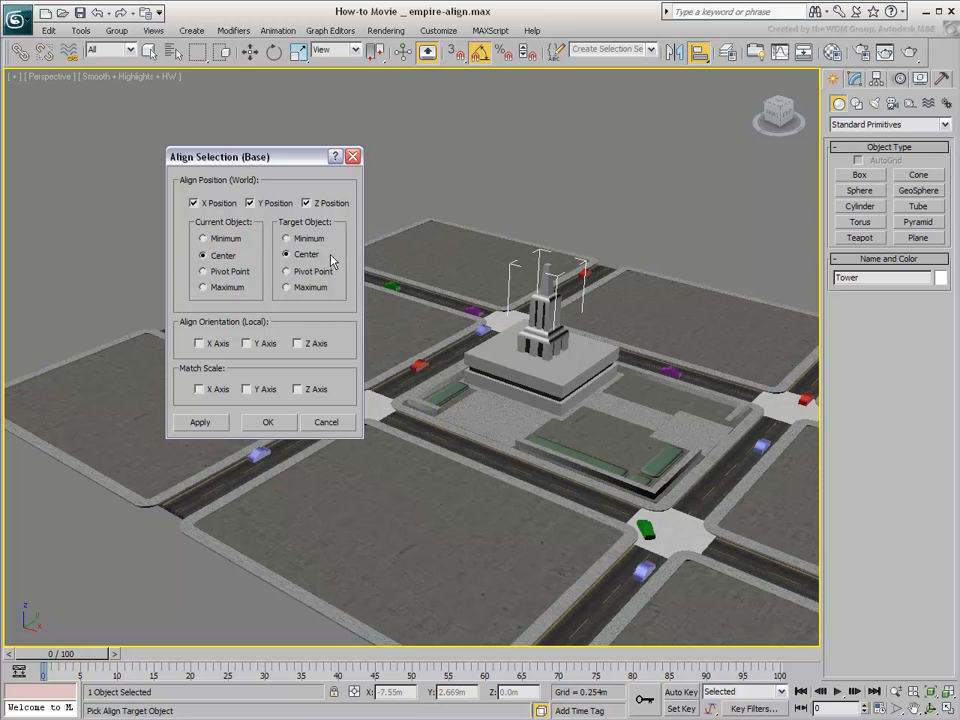
pyautogui.click(268, 420)
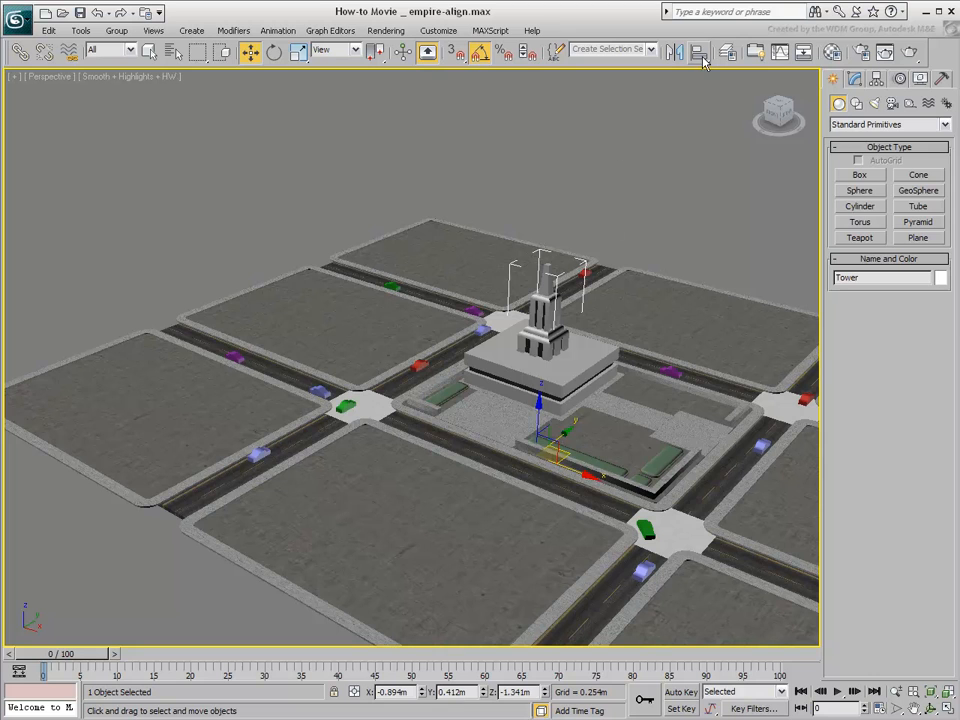
# - Align the Tower's Z Minimum to the Base's Z Maximum so it rests on top
pyautogui.click(696, 52)
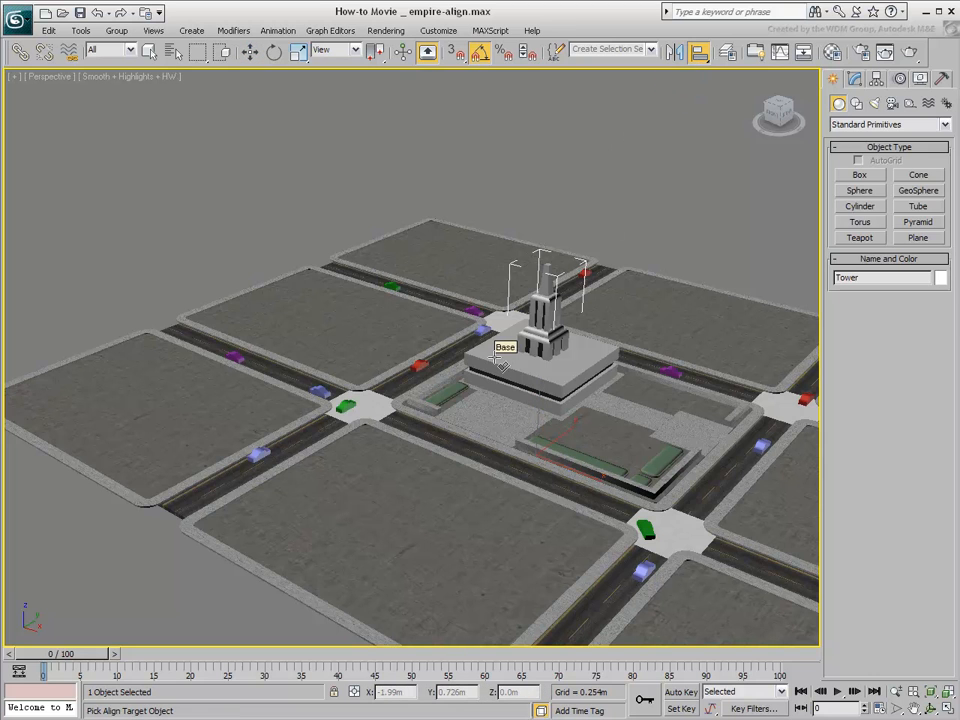
pyautogui.click(504, 356)
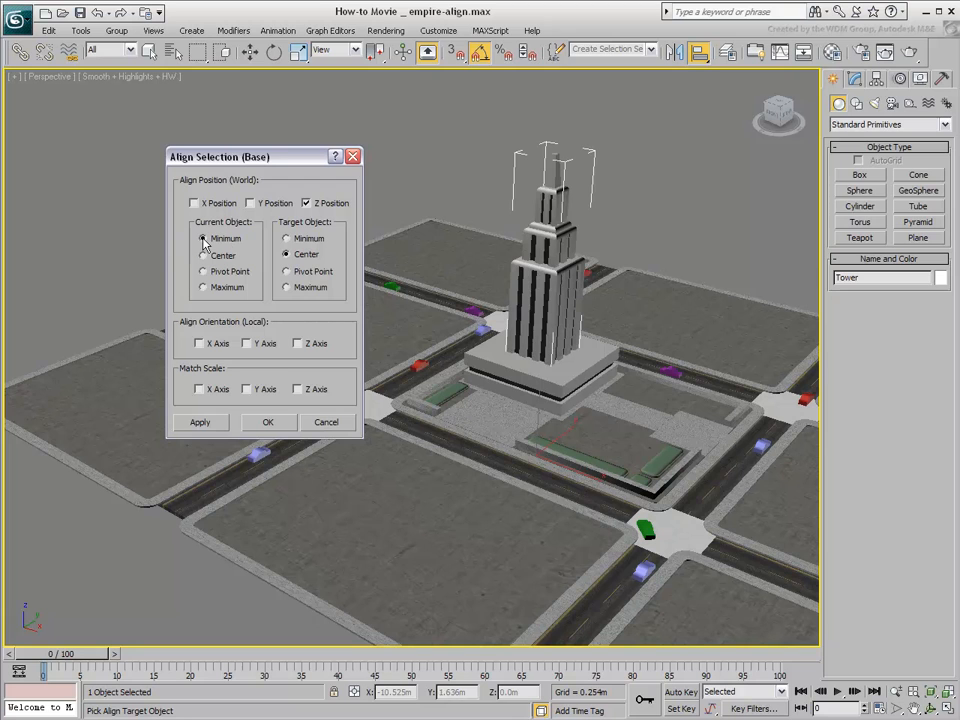
pyautogui.click(288, 288)
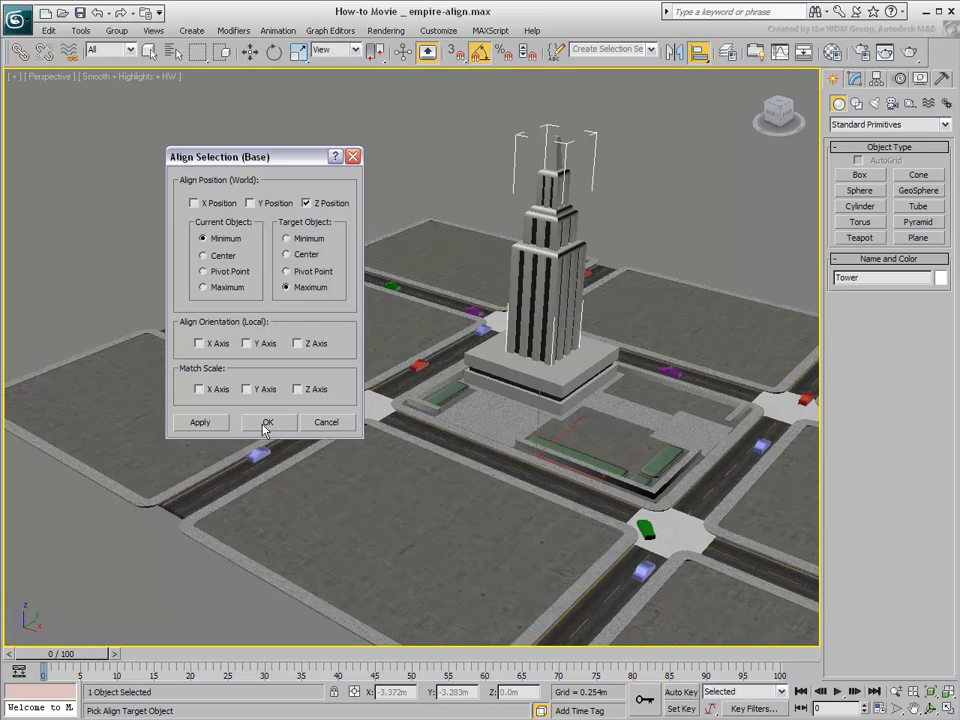
pyautogui.click(268, 420)
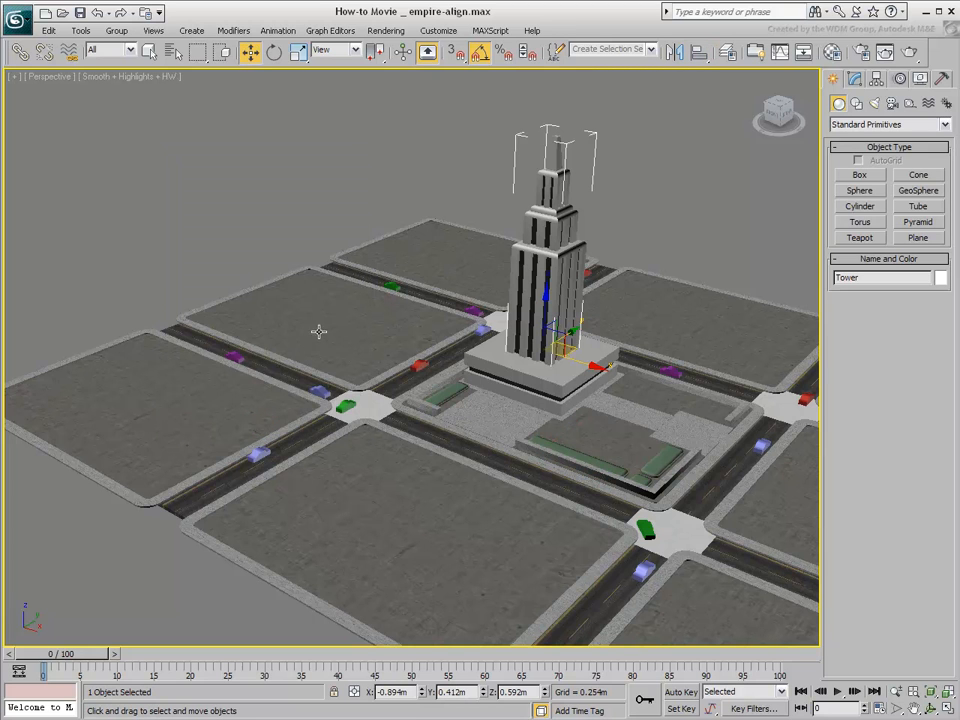
# - Align the Tower to the Base in X Position, Minimum to Minimum, and apply
pyautogui.click(698, 52)
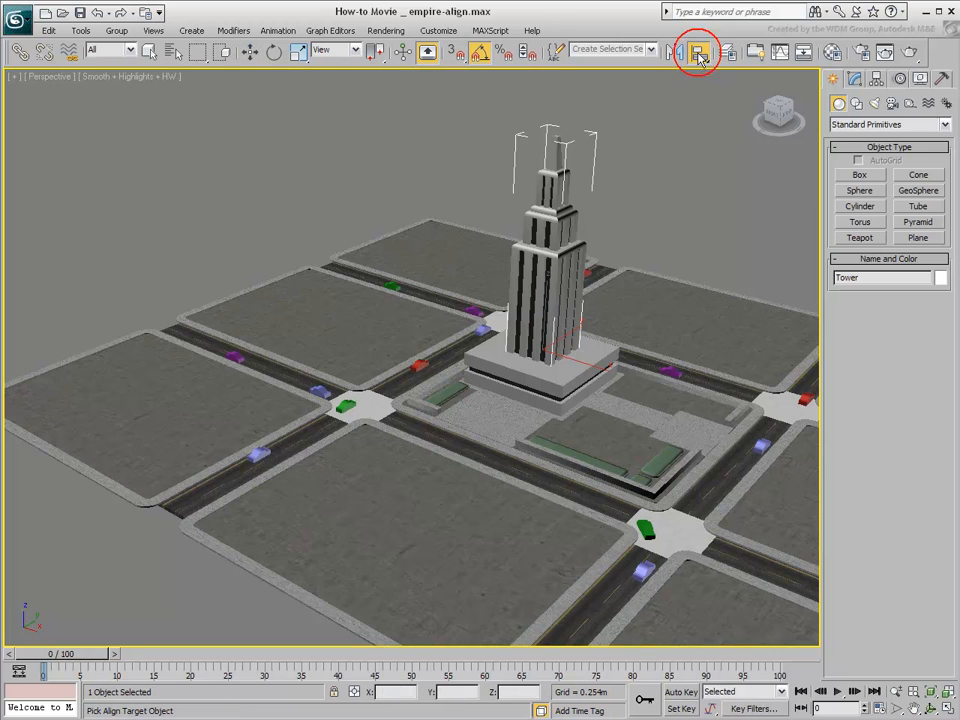
pyautogui.click(700, 52)
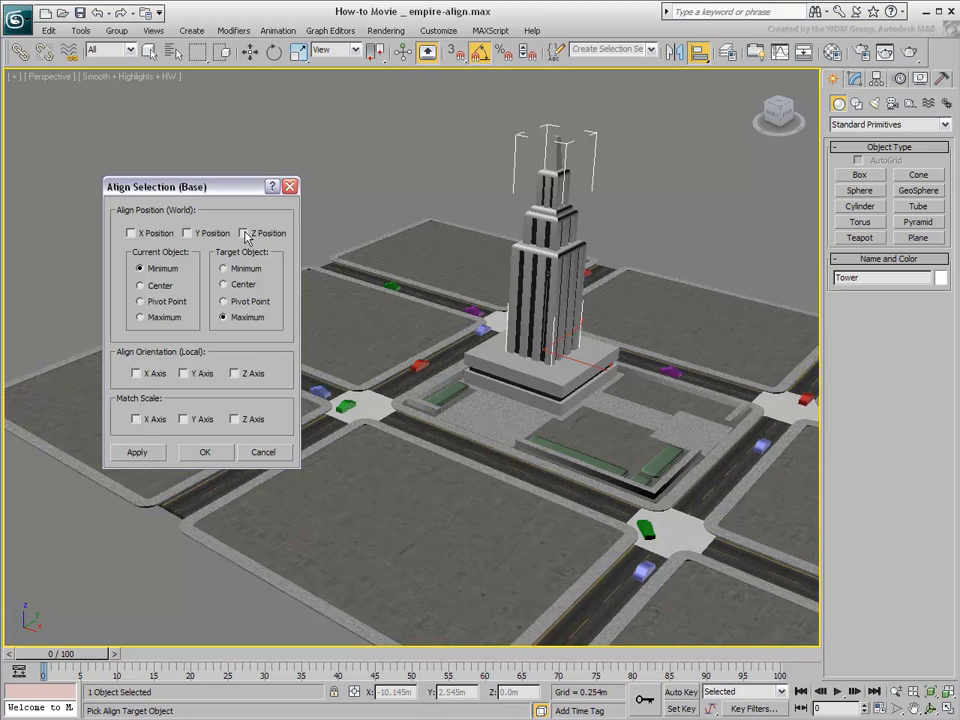
pyautogui.click(132, 232)
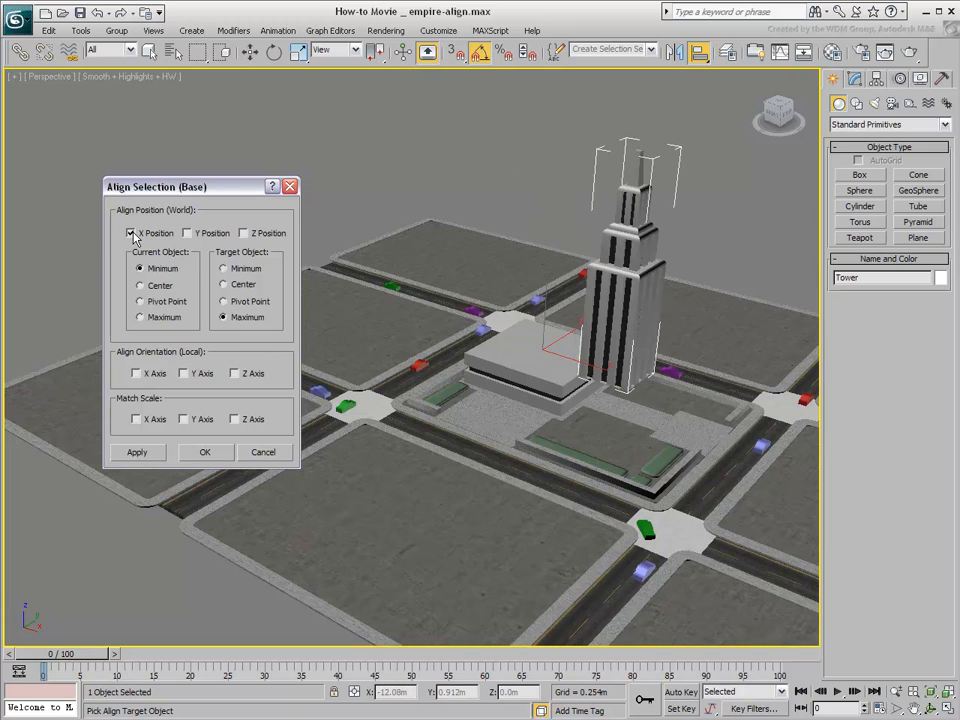
pyautogui.click(140, 268)
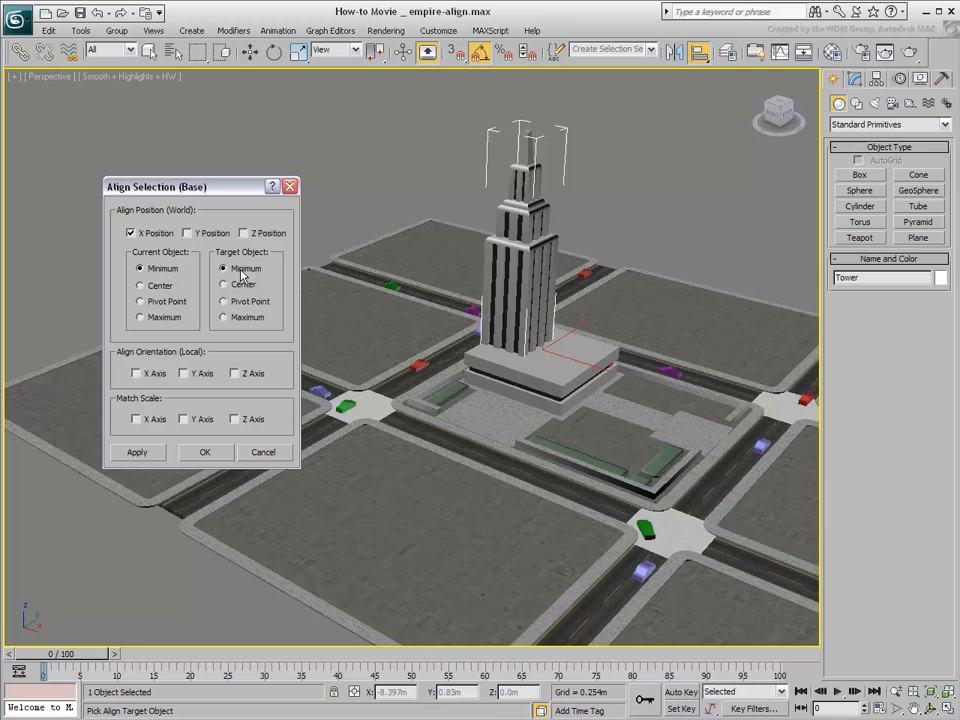
pyautogui.click(136, 452)
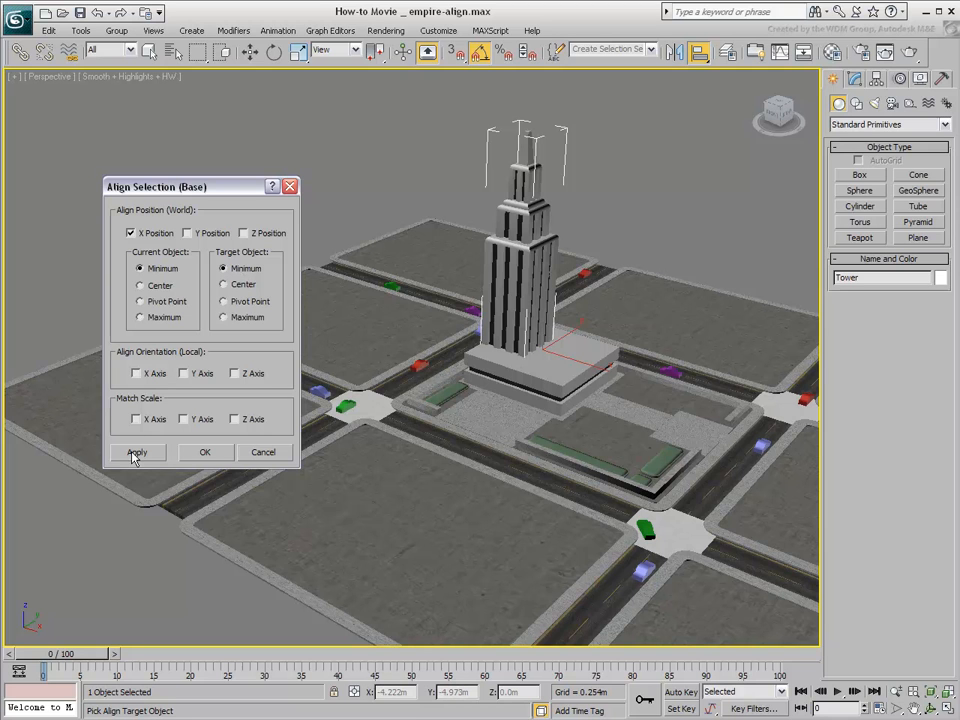
pyautogui.click(136, 452)
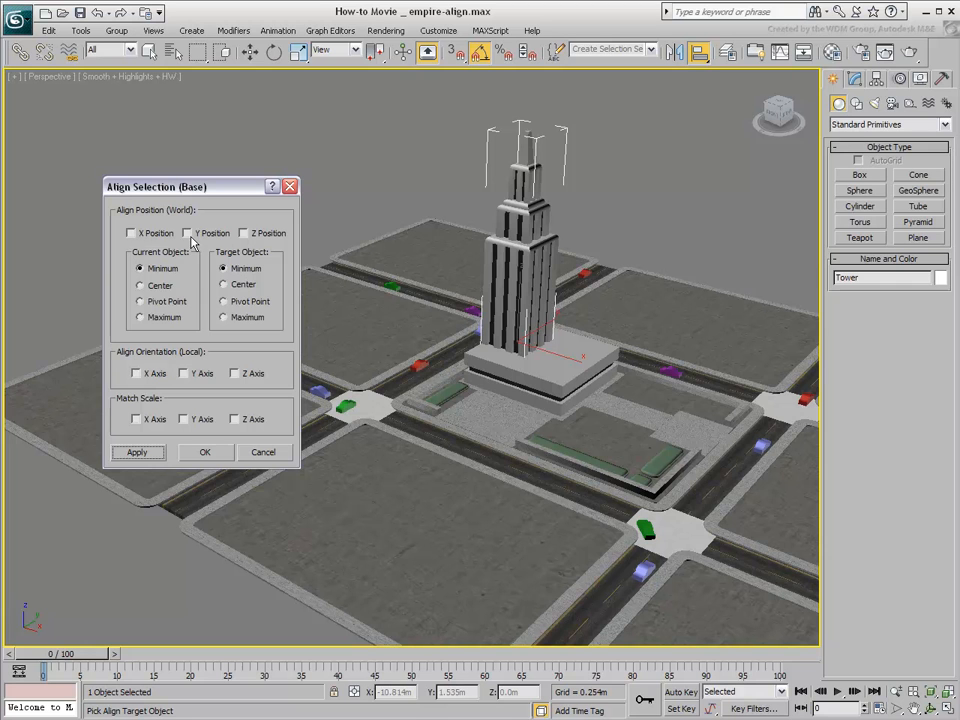
# - Align the Tower to the Base in Y Position, Maximum to Maximum, and apply
pyautogui.click(186, 232)
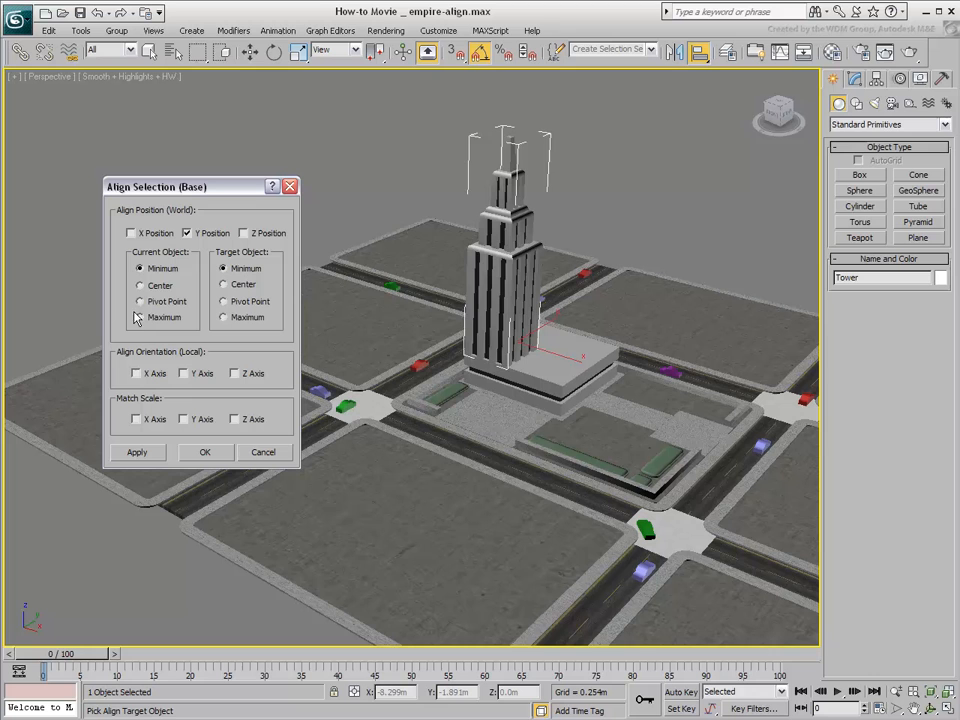
pyautogui.click(224, 316)
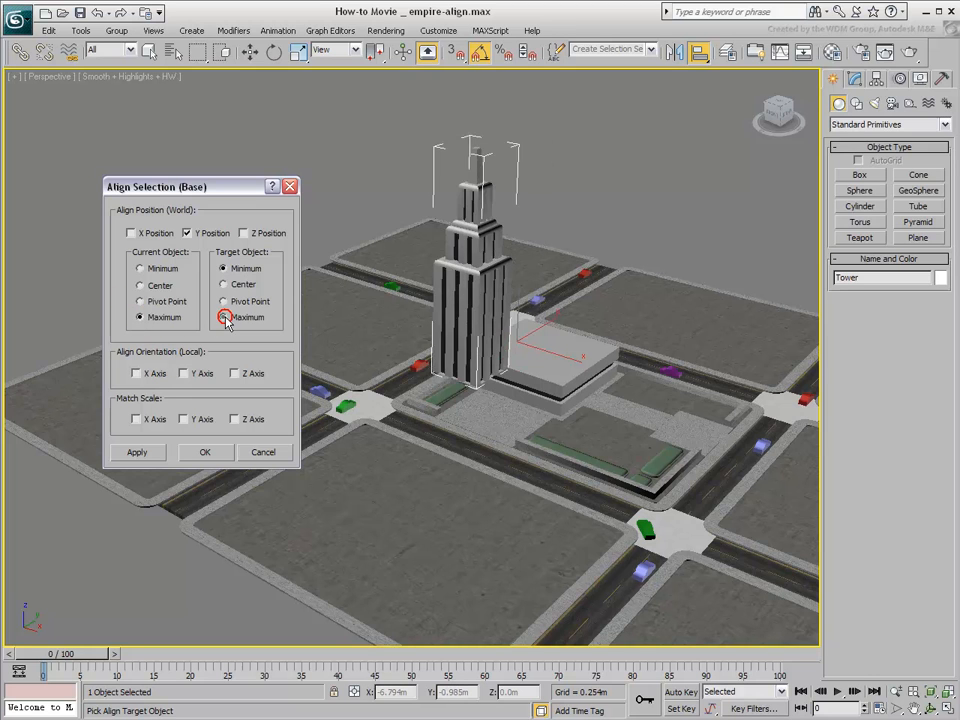
pyautogui.click(224, 316)
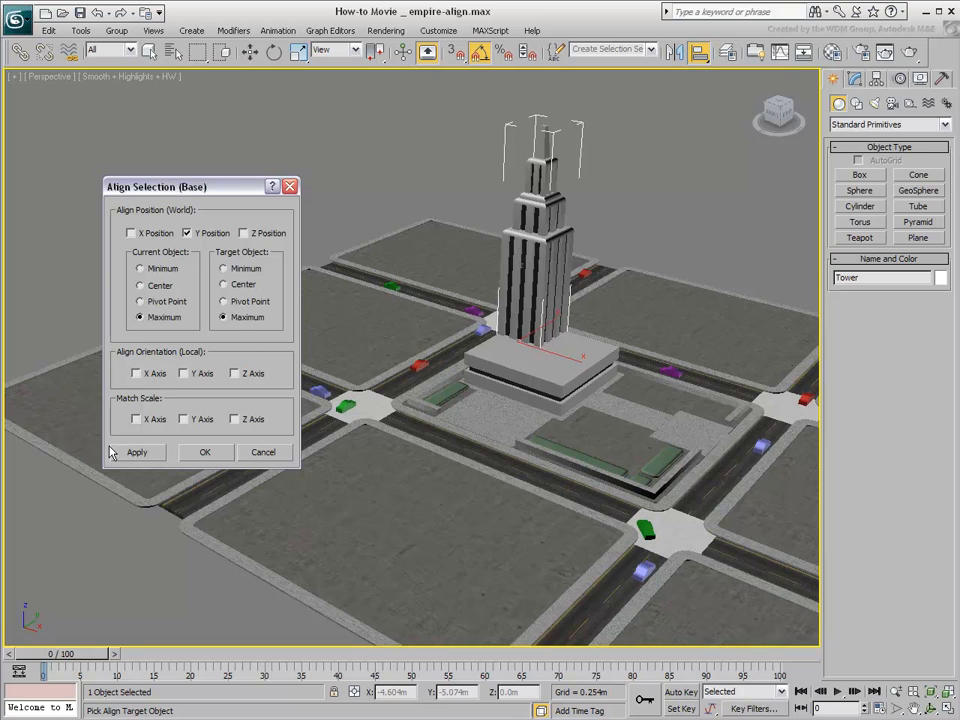
pyautogui.click(186, 232)
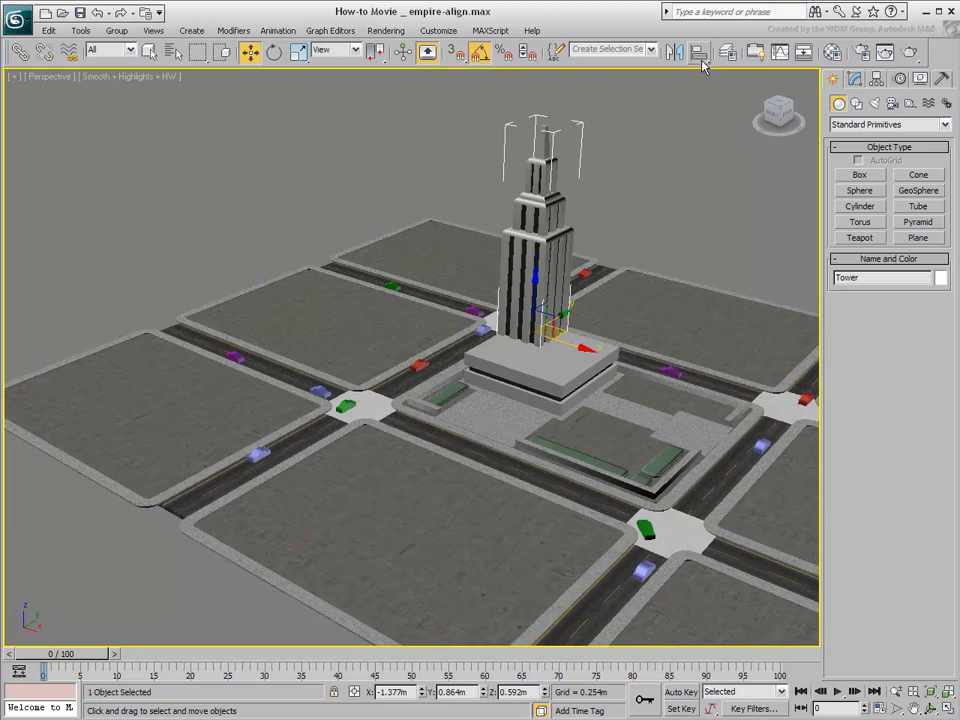
# - Align the Tower to the Base in X and Y Position, Center to Center
pyautogui.click(700, 52)
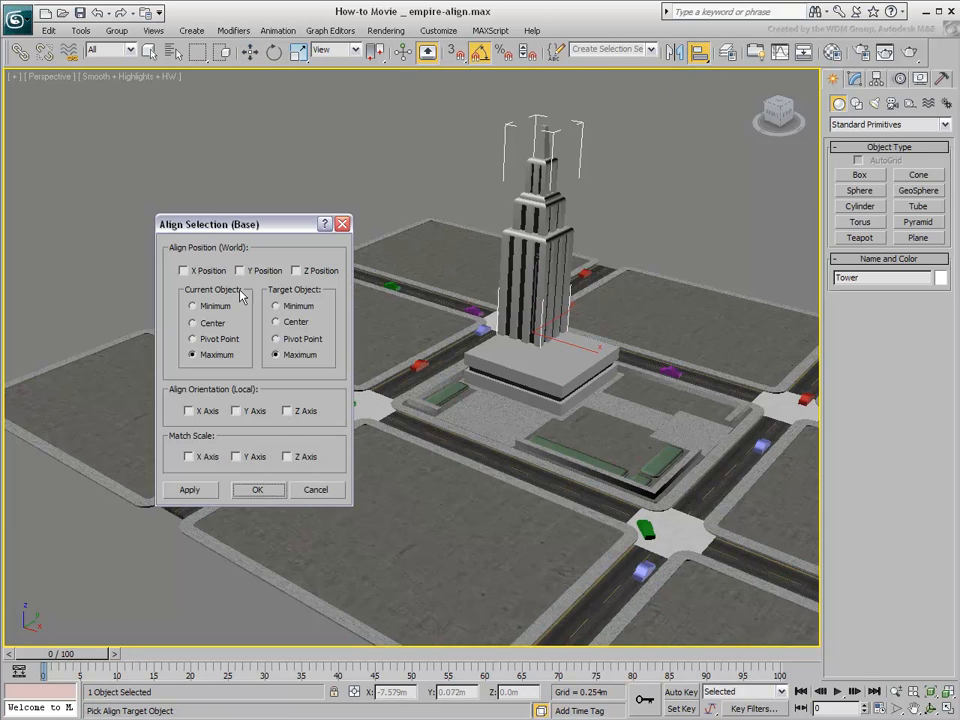
pyautogui.click(192, 322)
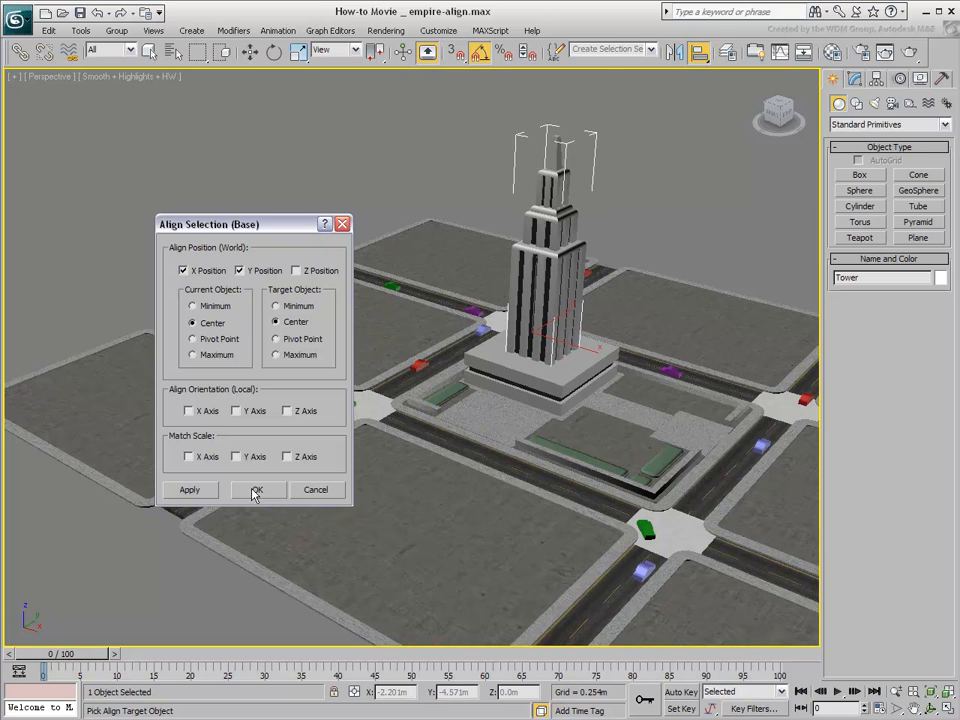
pyautogui.click(256, 490)
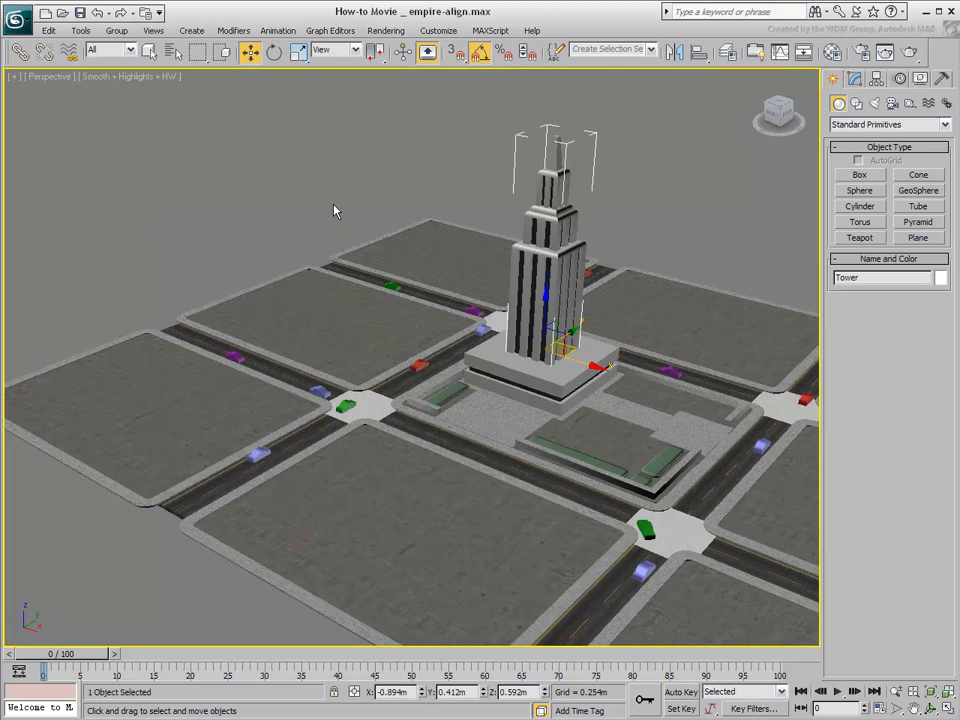
pyautogui.moveTo(250, 212)
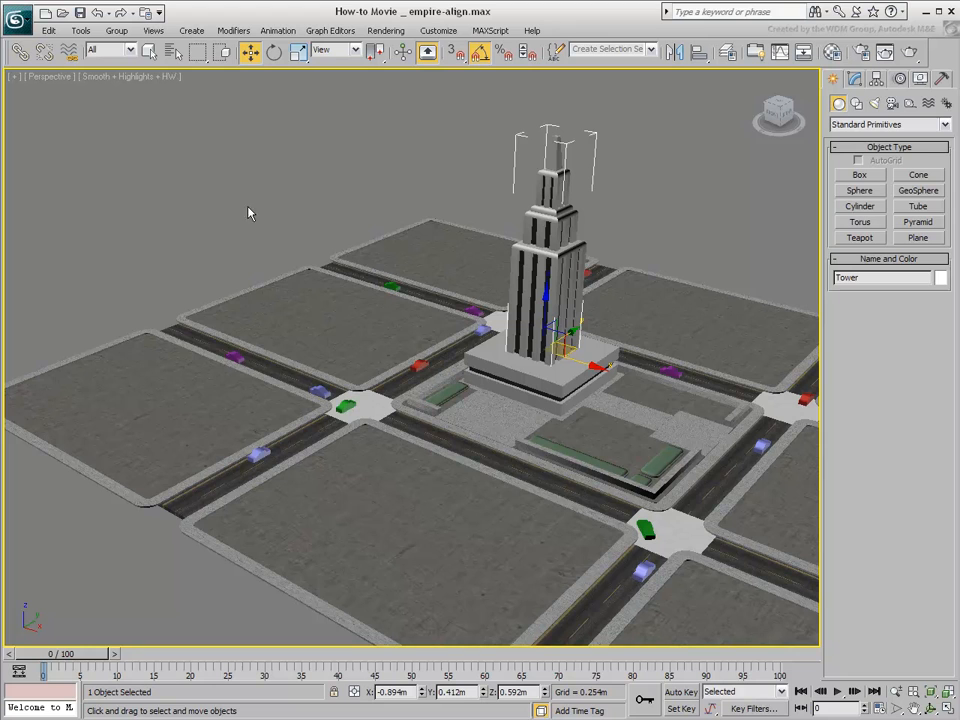
# - Set the Reference Coordinate System to Local and reselect the Tower
pyautogui.click(336, 50)
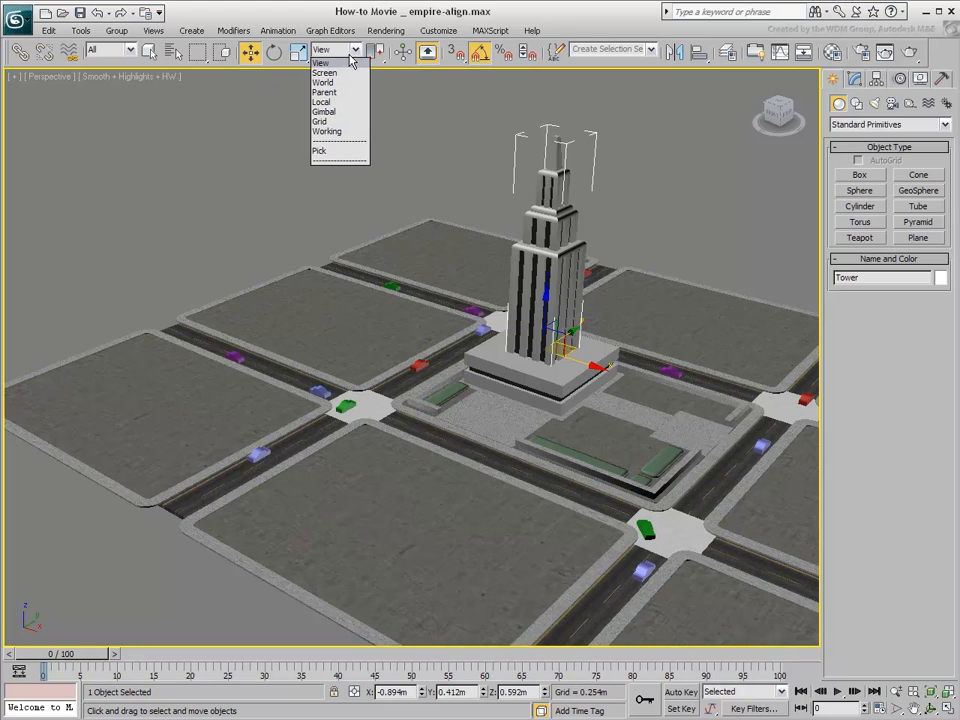
pyautogui.click(320, 102)
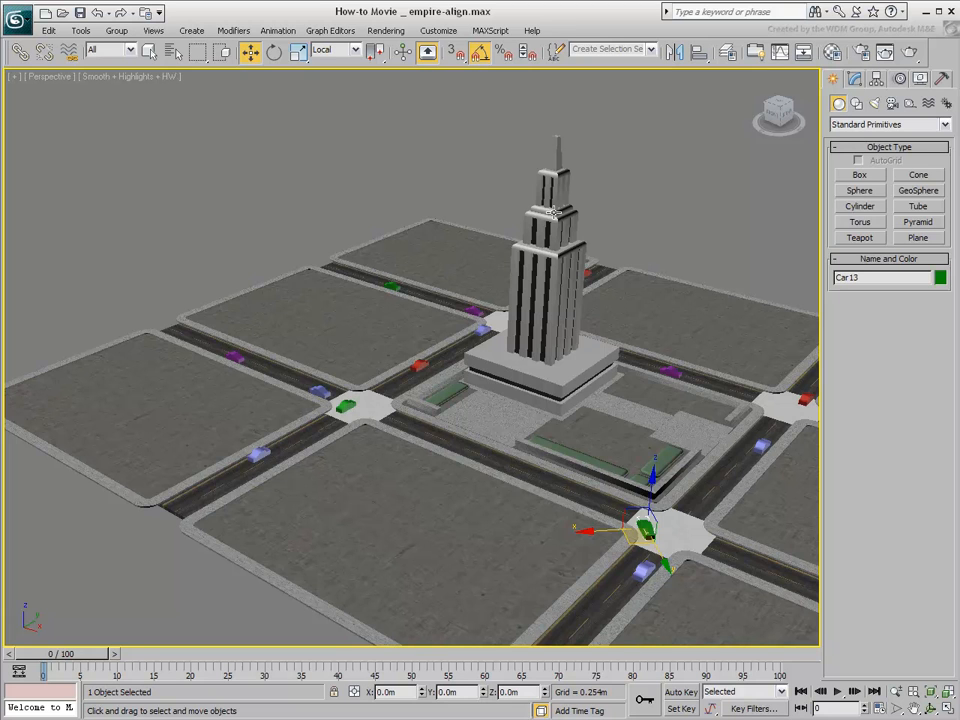
pyautogui.click(700, 52)
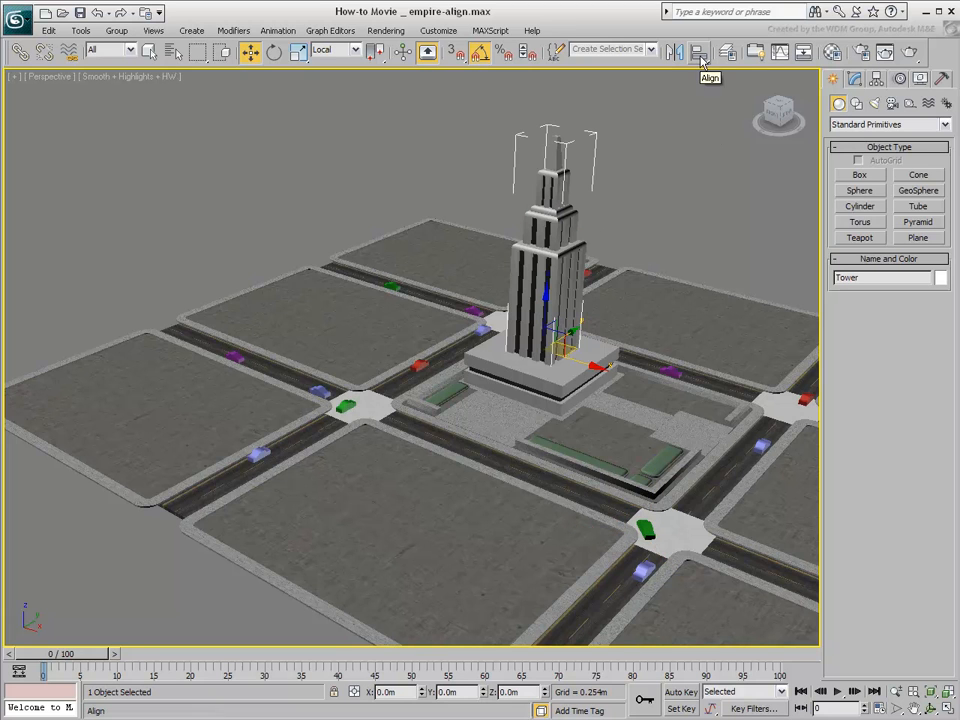
# - Align the Tower to Car13's X Axis orientation only, with X and Y Position unchecked
pyautogui.click(698, 52)
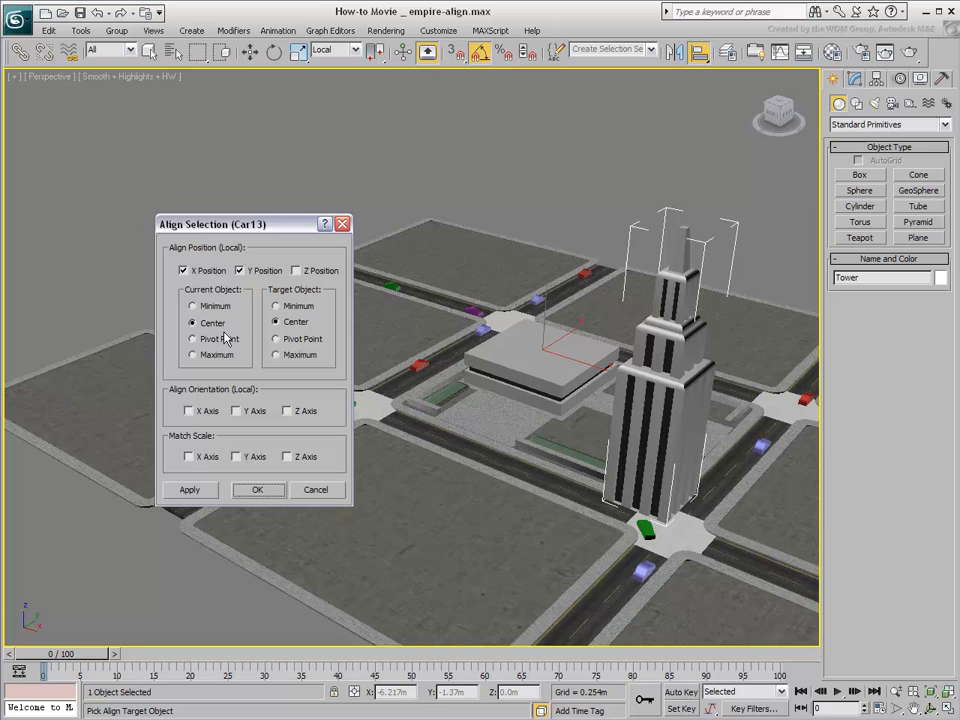
pyautogui.click(184, 270)
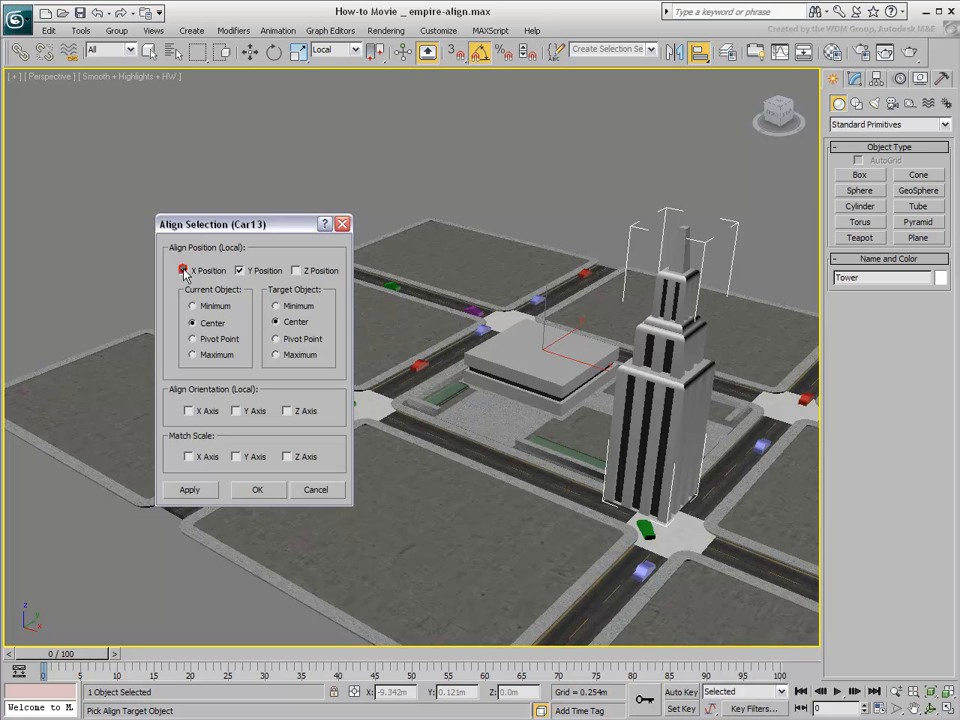
pyautogui.click(184, 270)
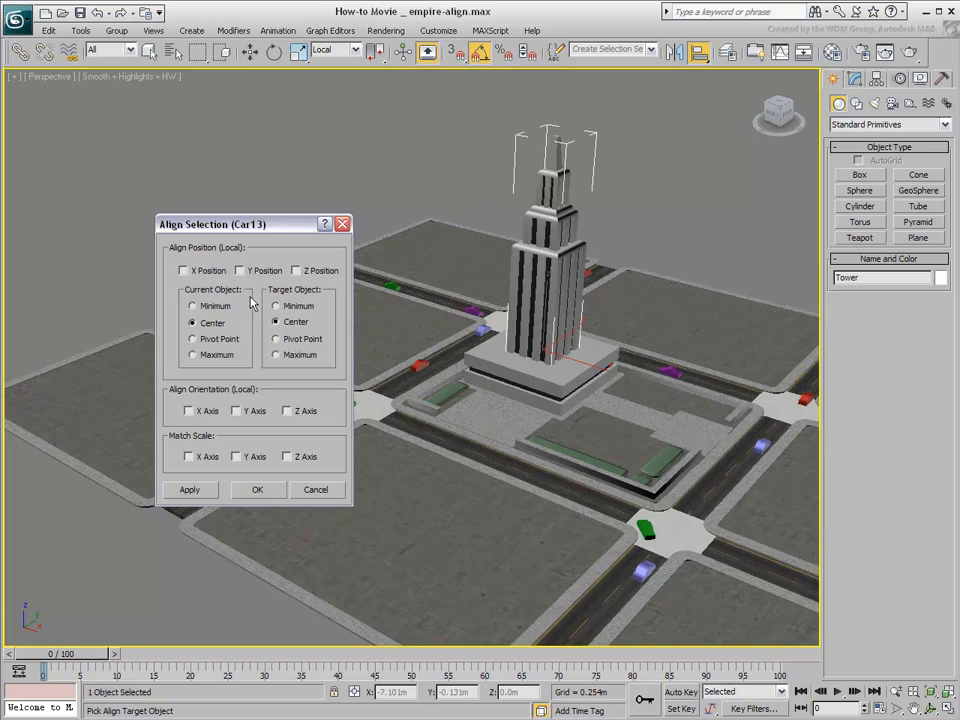
pyautogui.click(188, 412)
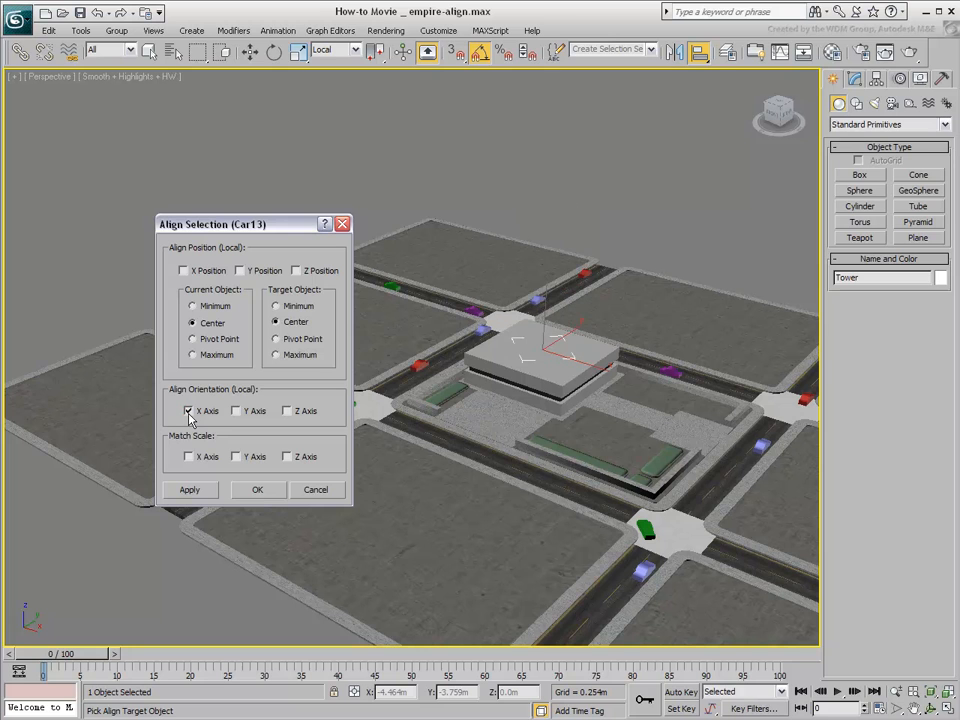
pyautogui.click(256, 488)
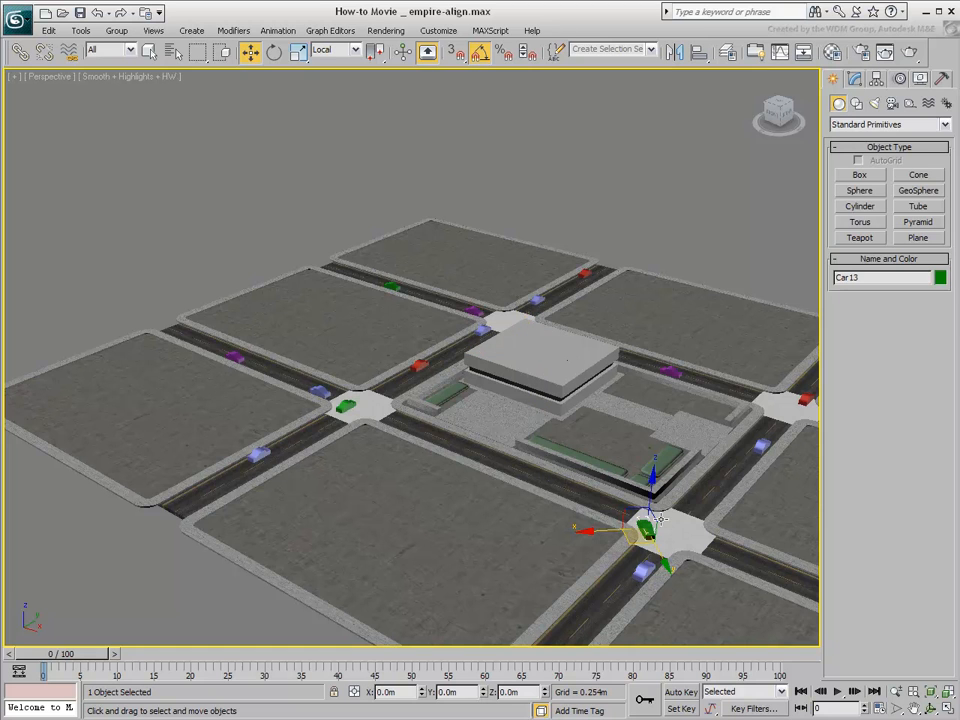
pyautogui.moveTo(576, 372)
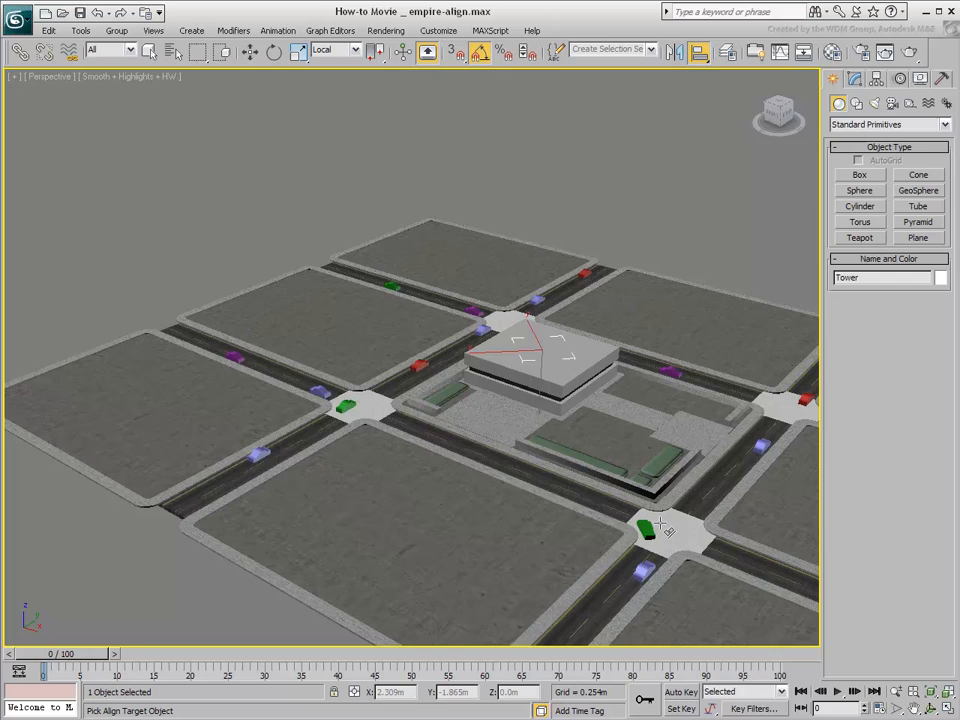
# - Re-align the Tower to Car13 with a different orientation axis so it stands upright, then select Car13
pyautogui.click(650, 524)
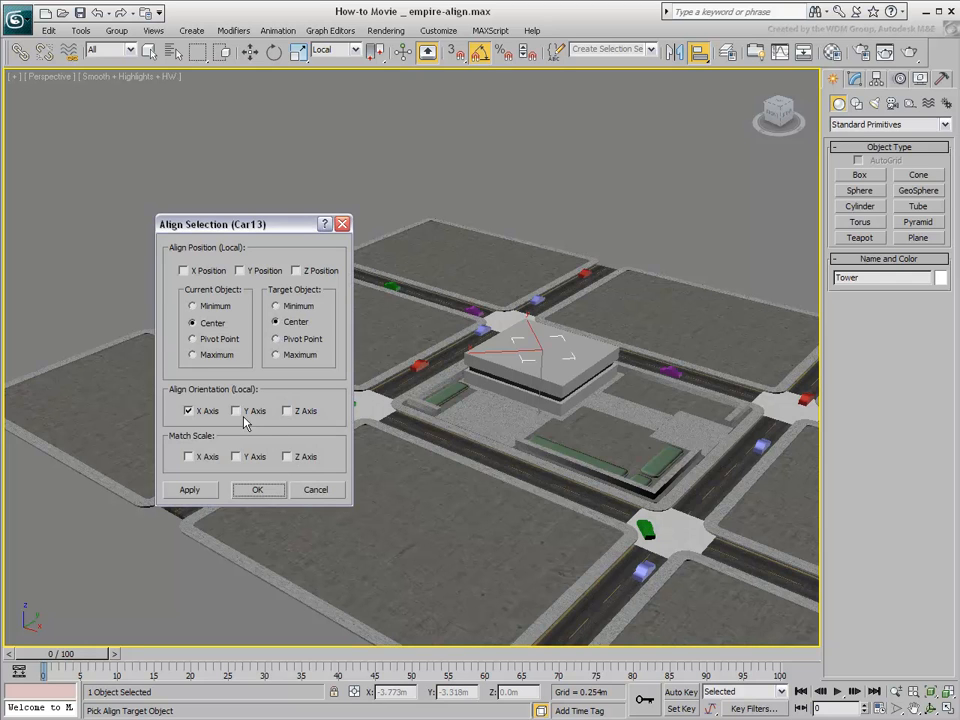
pyautogui.click(236, 410)
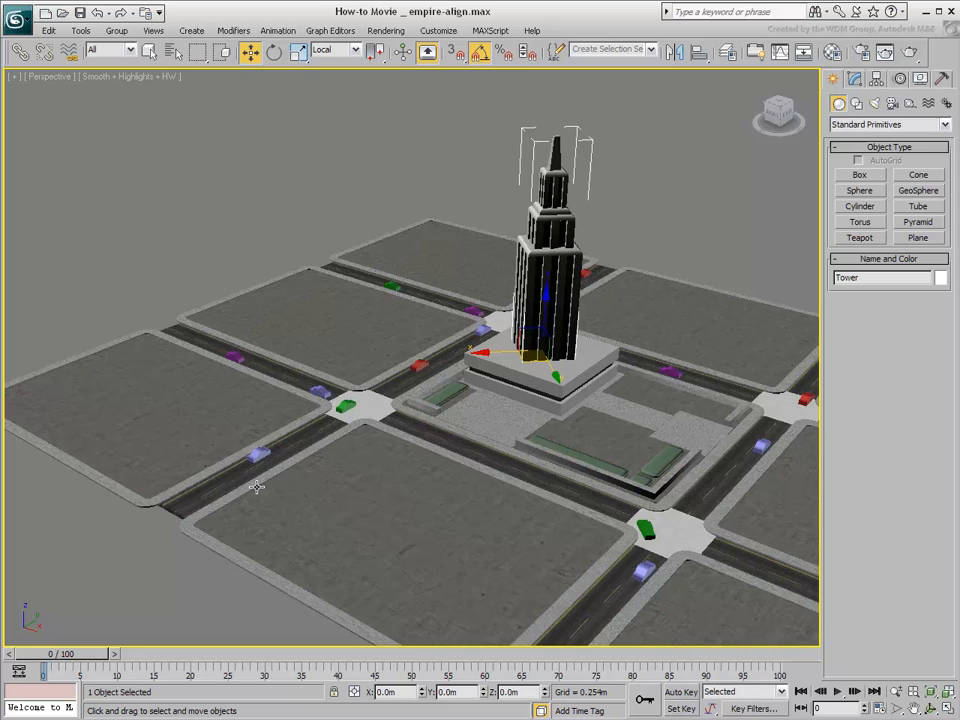
pyautogui.moveTo(448, 364)
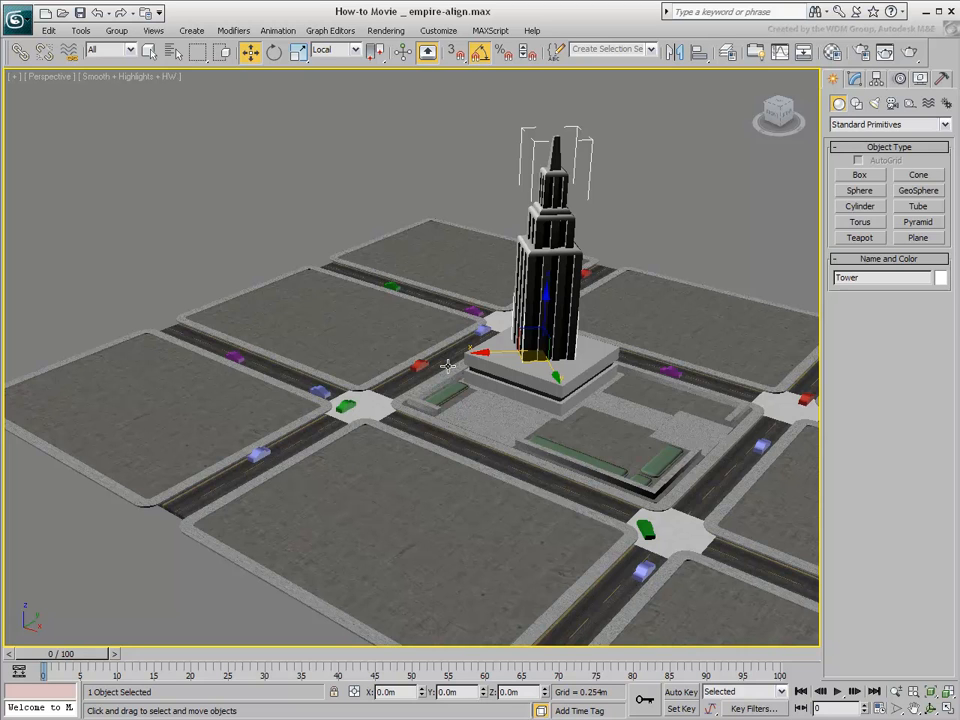
pyautogui.click(648, 528)
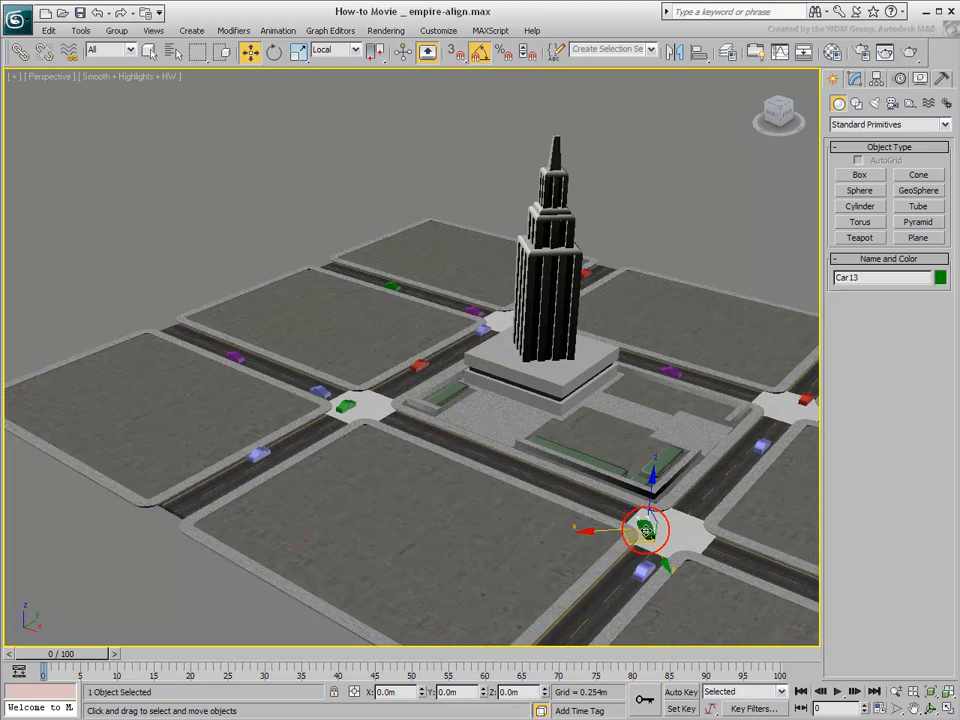